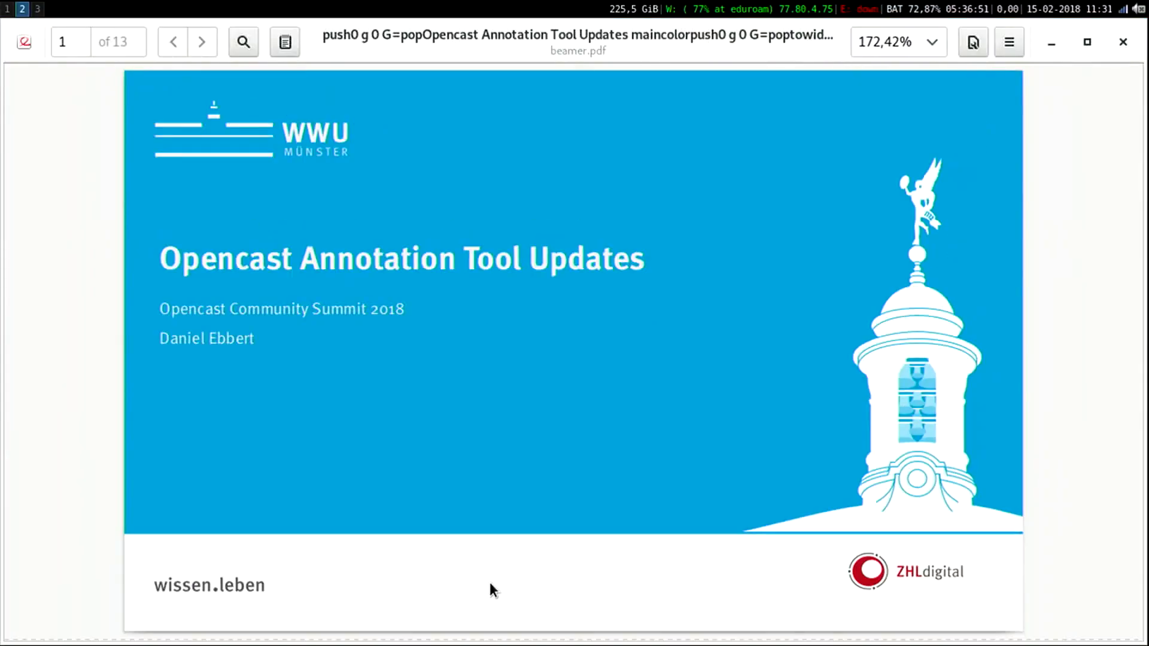
Set the eDP-1 display to a smaller resolution matching the HDMI-2 area in ARandR
click(36, 8)
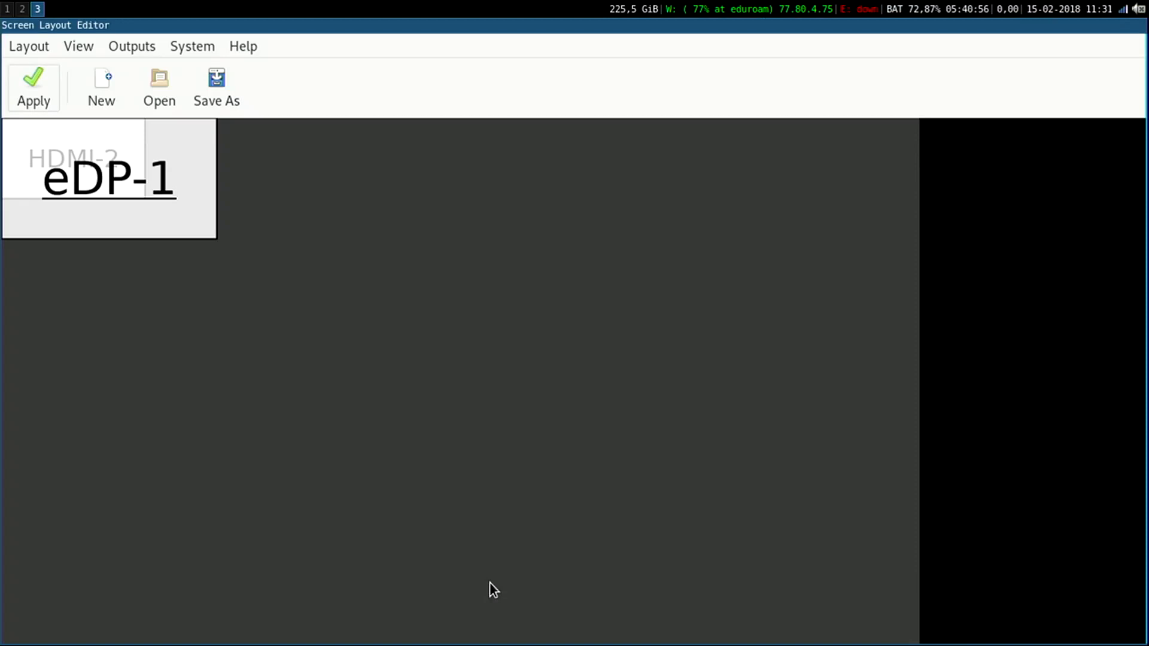
right_click(107, 179)
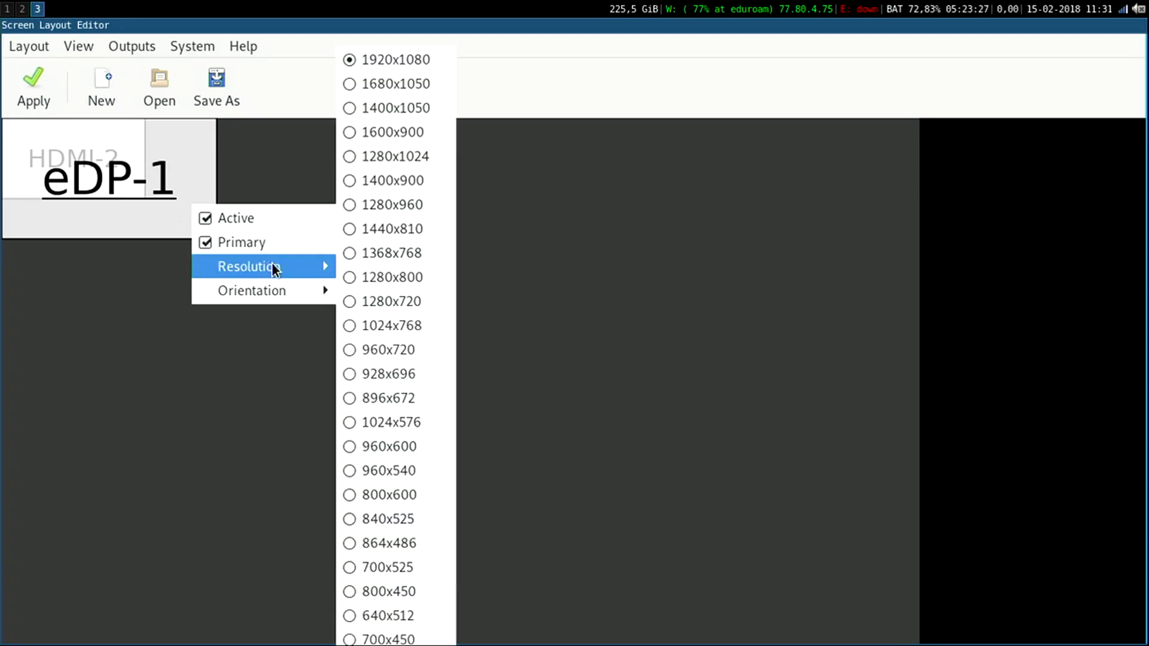
mouse_move(298, 270)
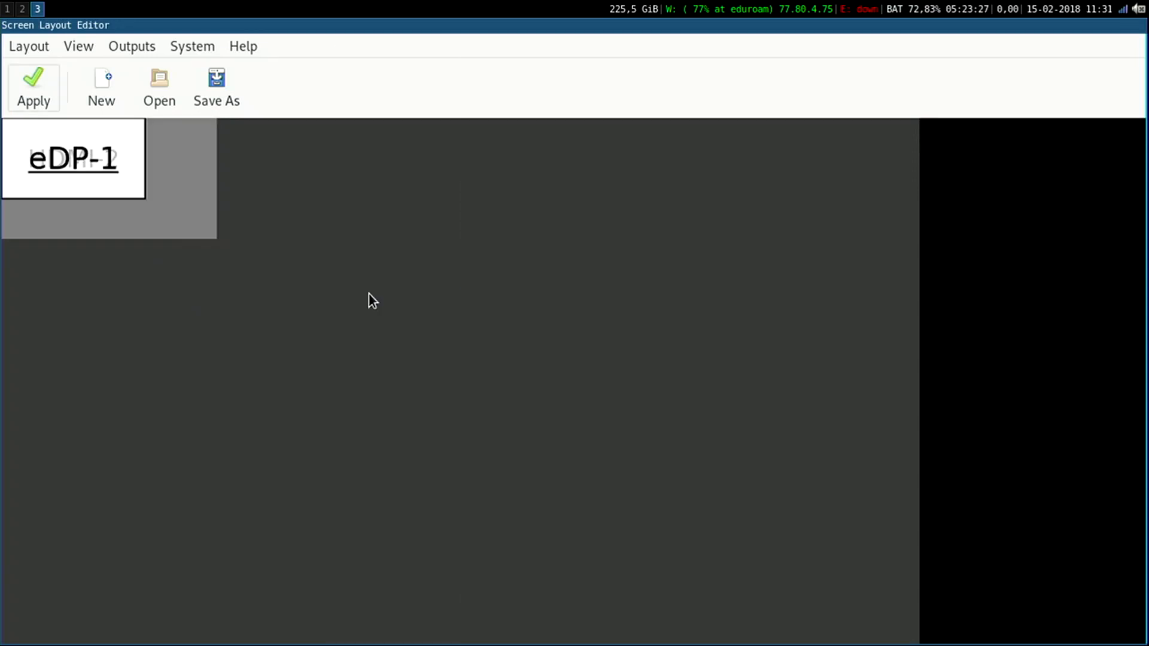
click(33, 85)
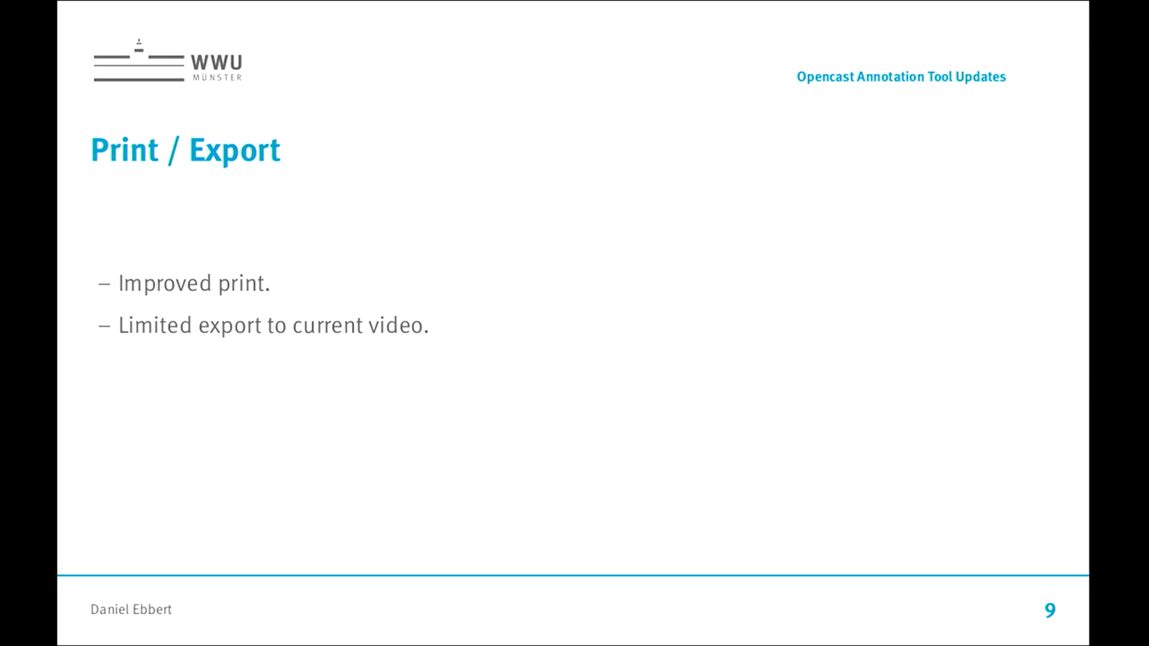
Advance the slideshow to slide 10, 'Comment replies'
key(Right)
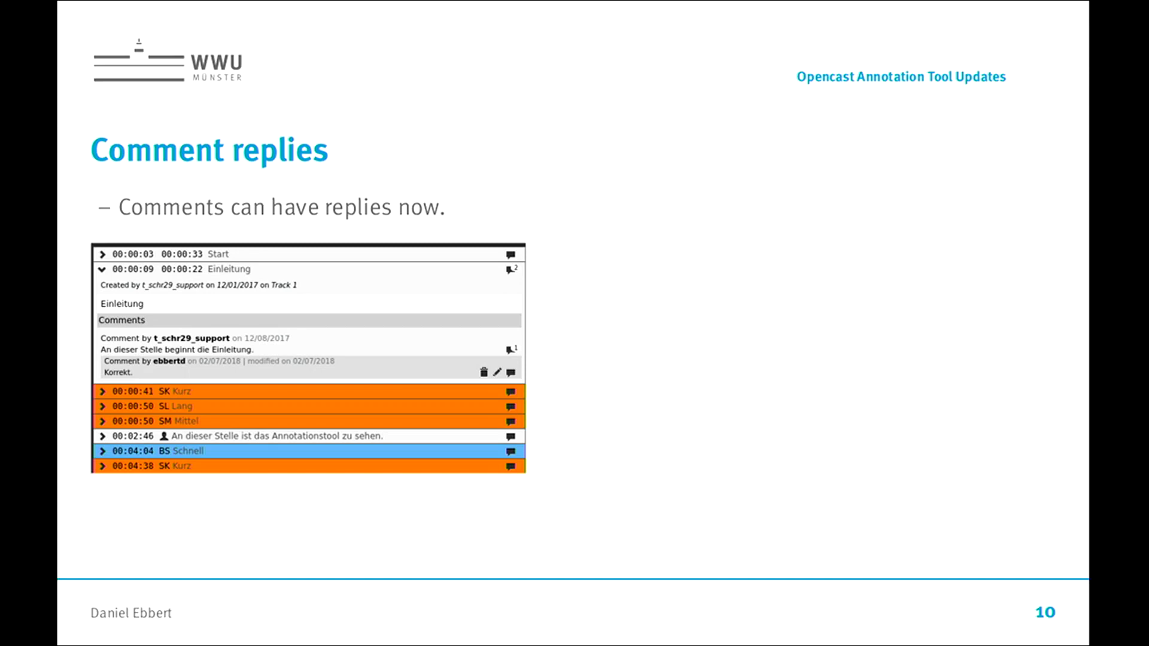
key(Right)
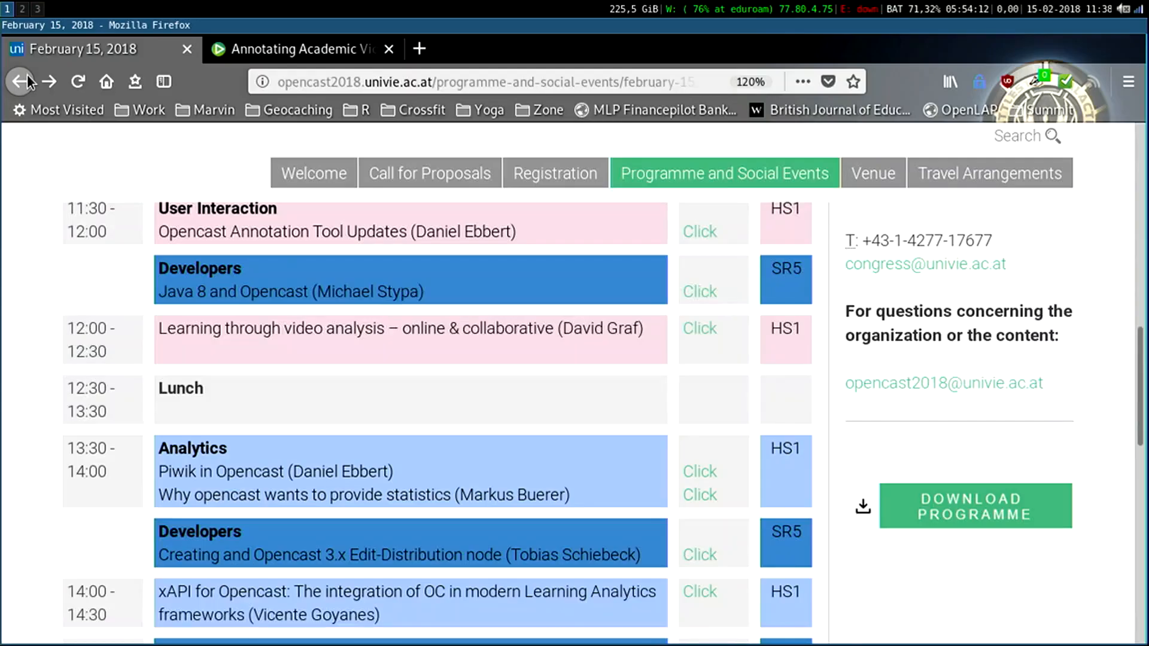
Switch to the 'Annotating Academic Video' Firefox tab with the WWU Imagefilm video
click(301, 49)
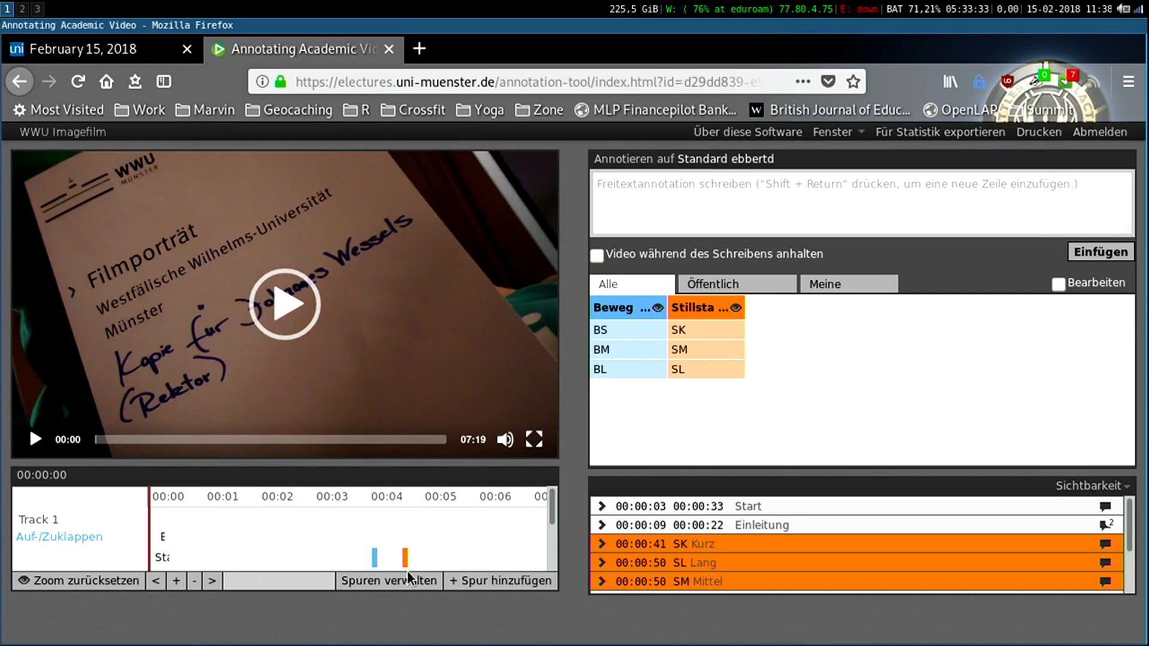
click(389, 581)
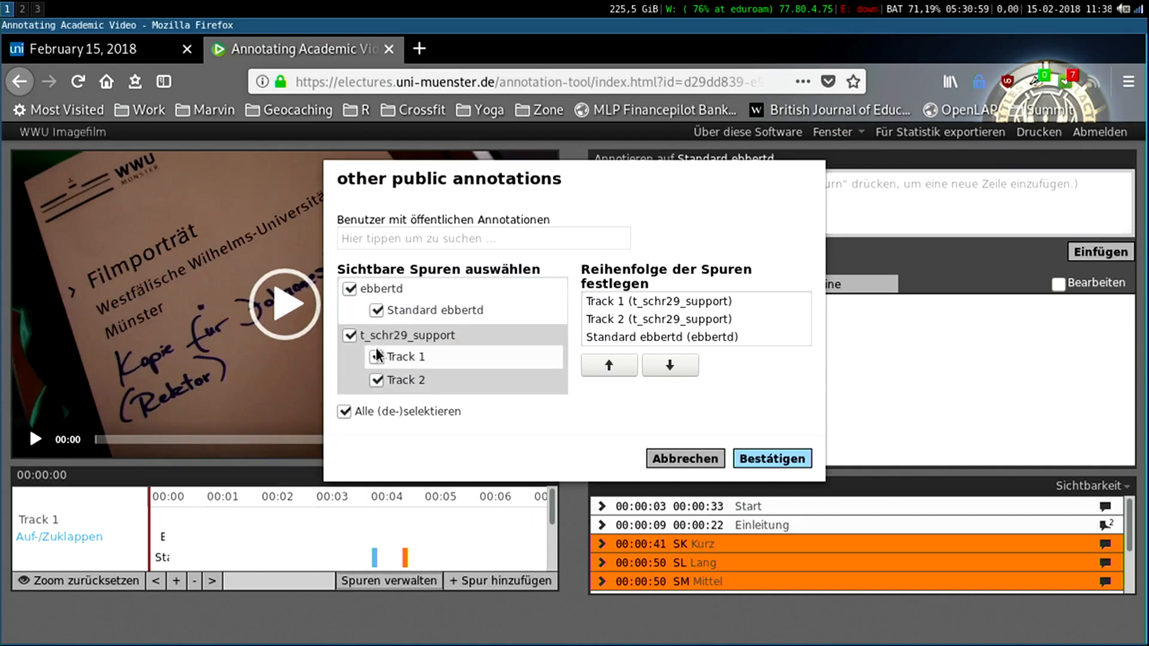
click(377, 357)
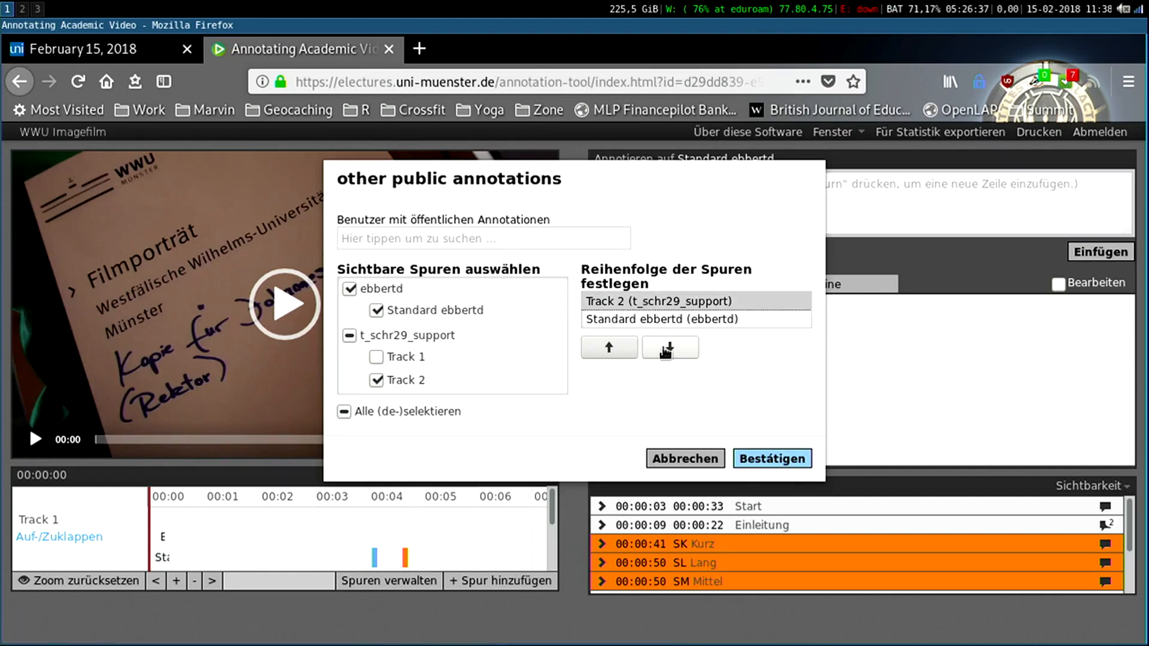
click(771, 458)
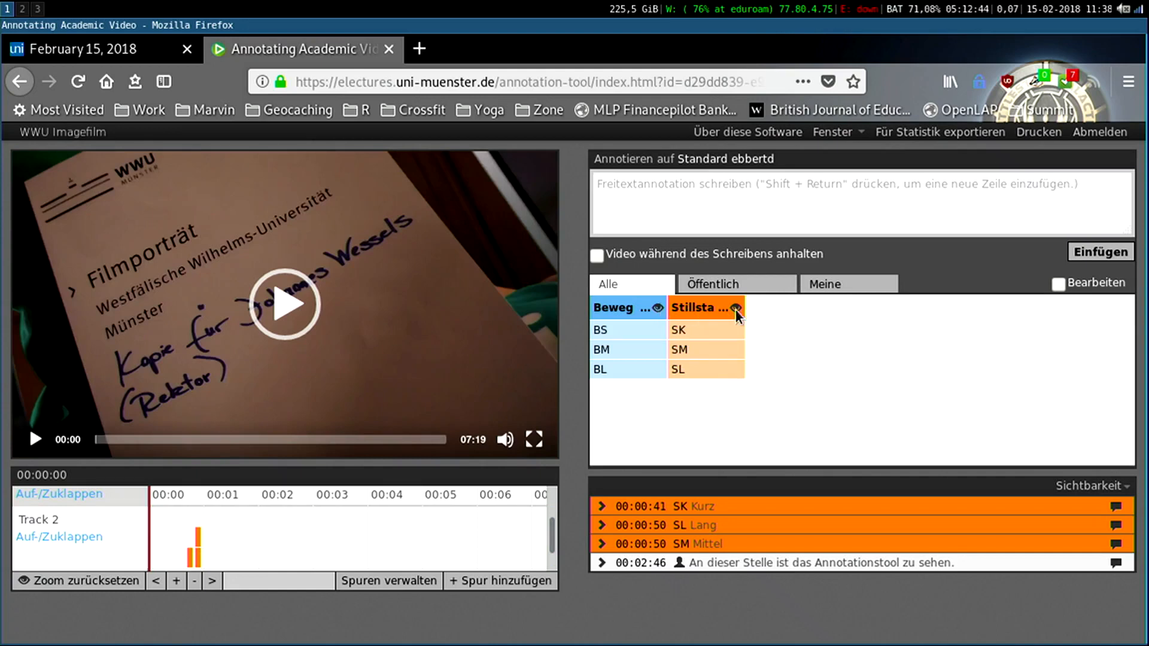
Toggle the orange 'Stillstand' category's eye icon off and back on
click(735, 307)
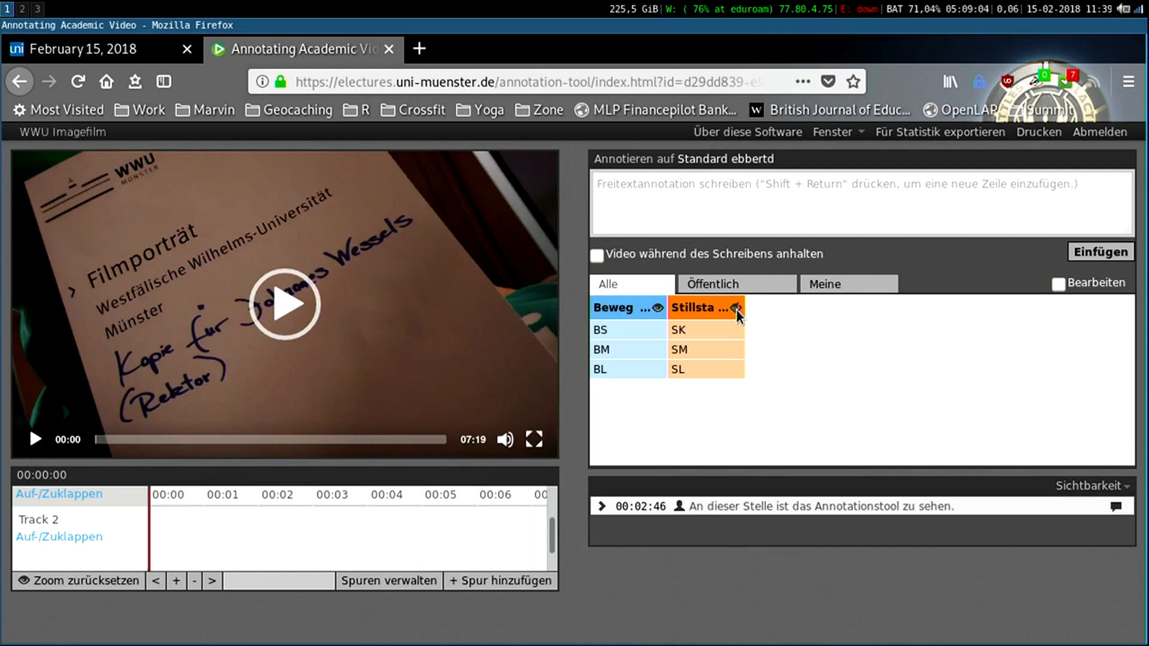
click(738, 308)
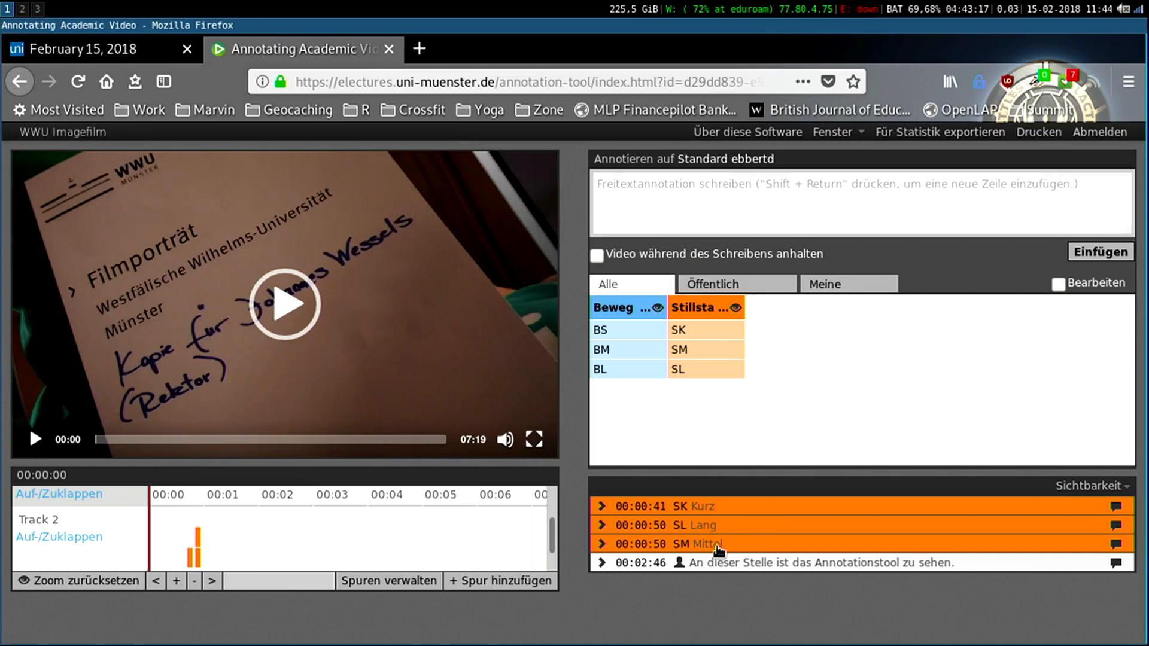
mouse_move(467, 533)
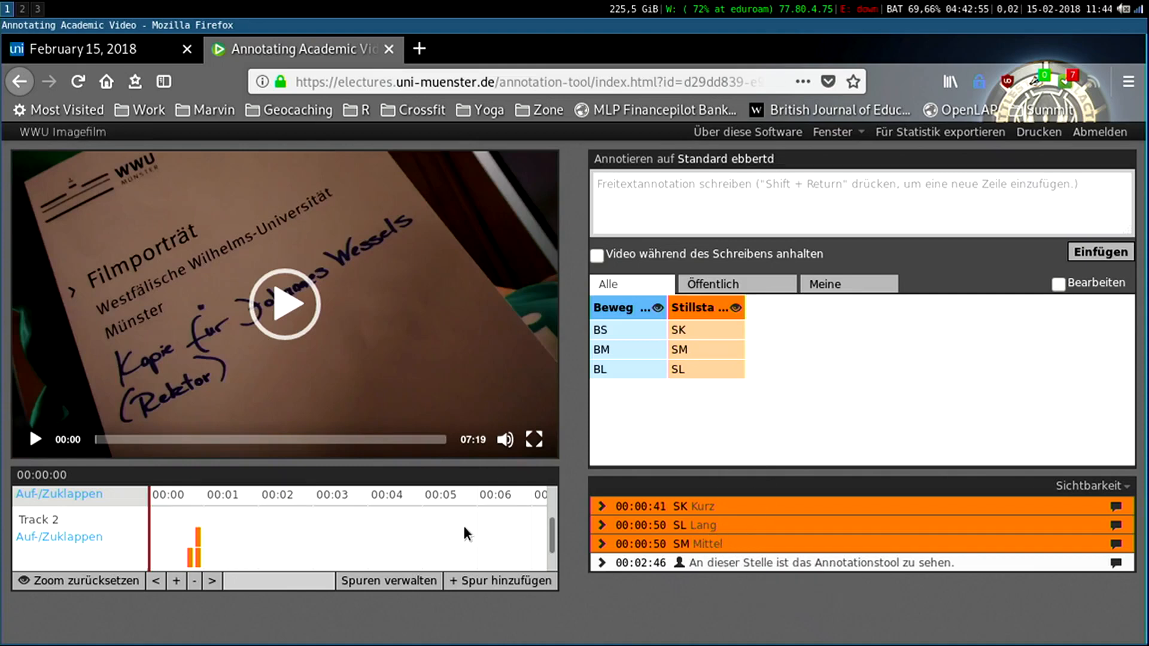
mouse_move(271, 551)
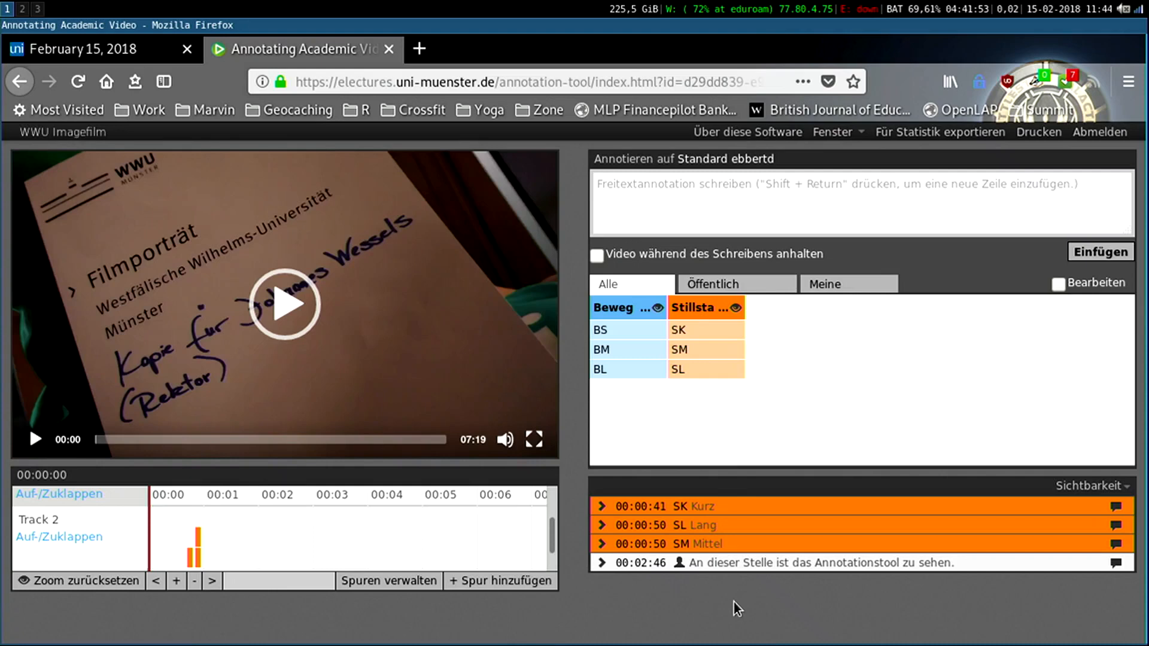
mouse_move(352, 535)
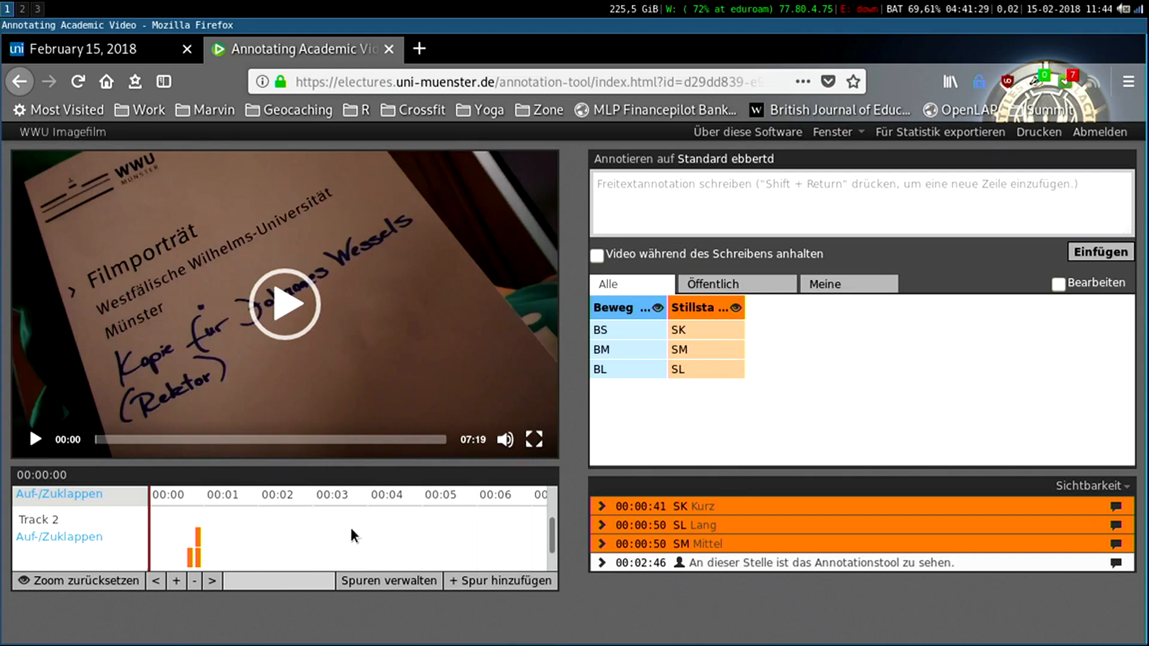
mouse_move(313, 535)
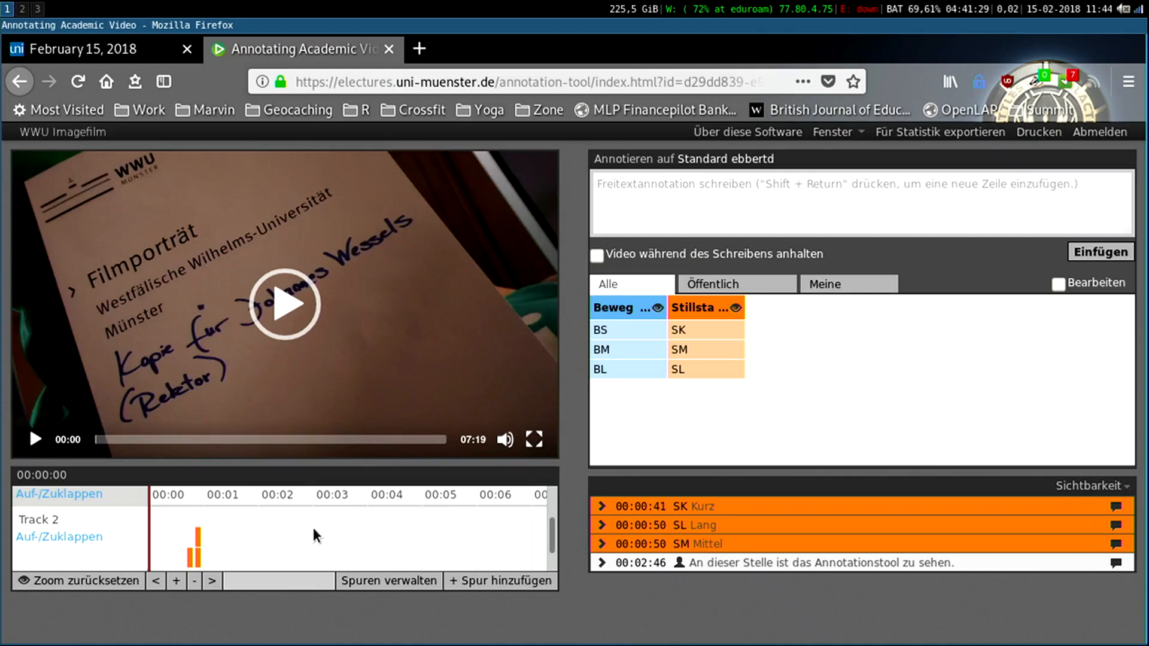